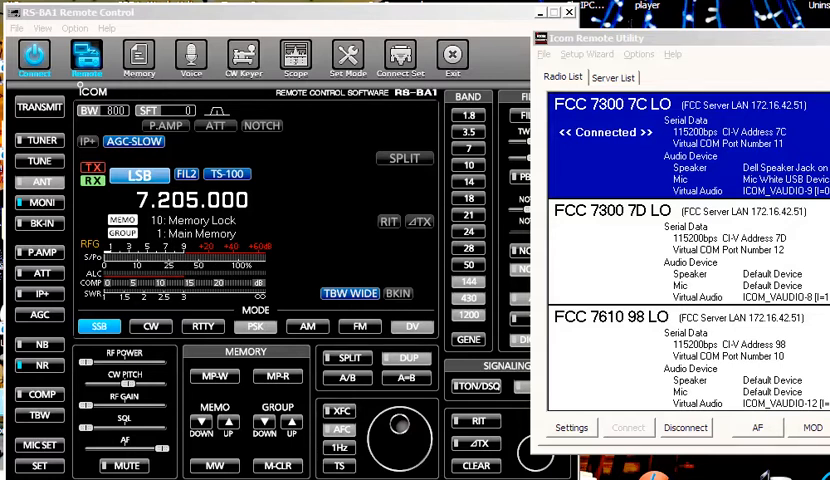
mouse_move(793, 47)
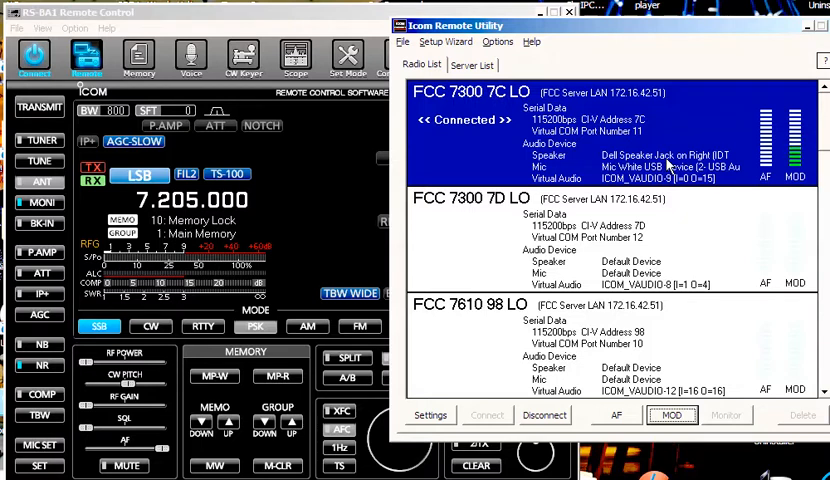
mouse_move(660, 182)
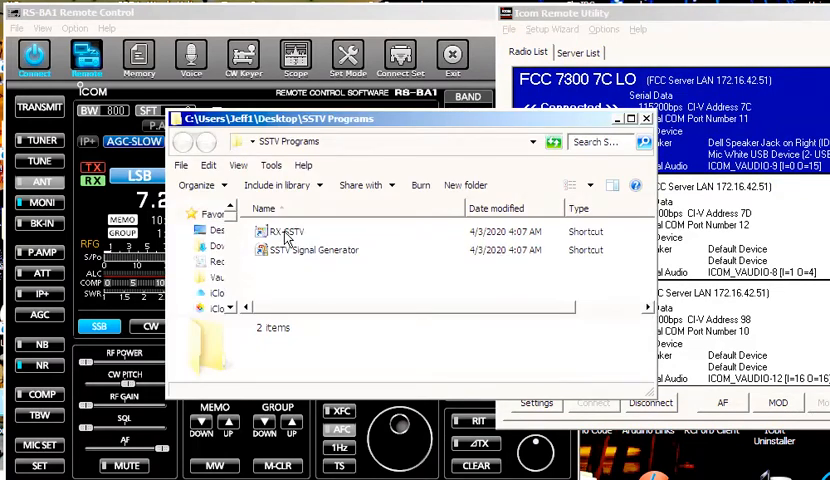
Launch RX-SSTV and open Windows Sound settings via Setup > Sound Control and Devices
double_click(285, 231)
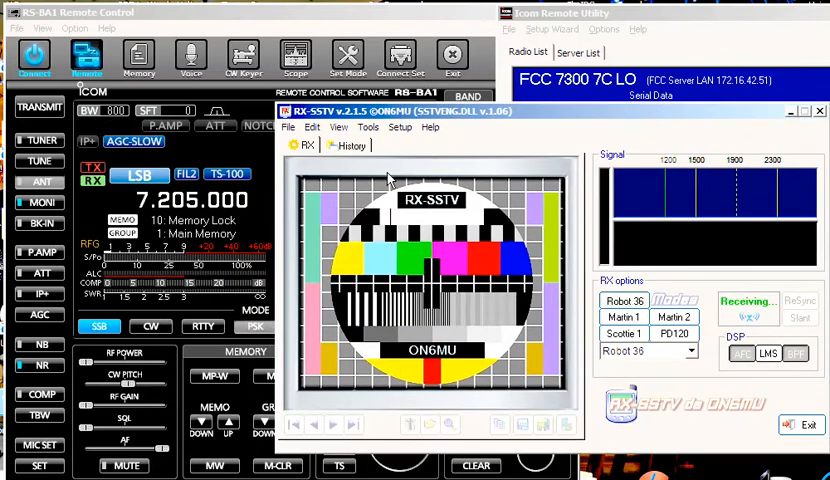
mouse_move(352, 147)
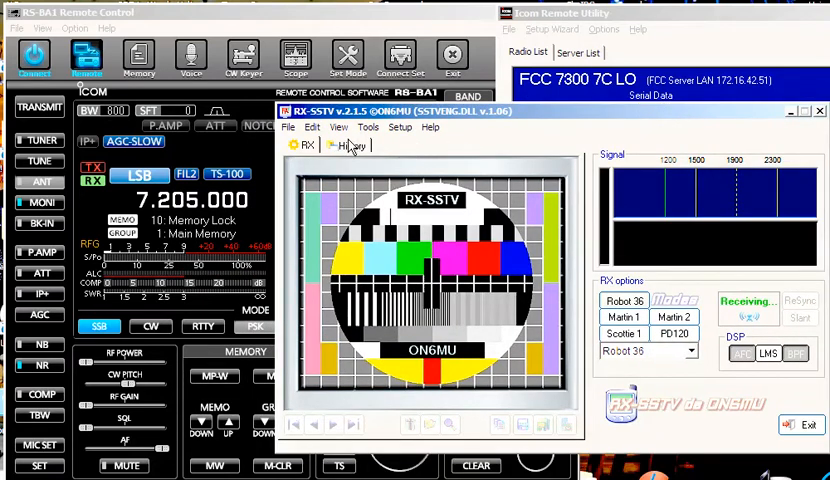
mouse_move(402, 135)
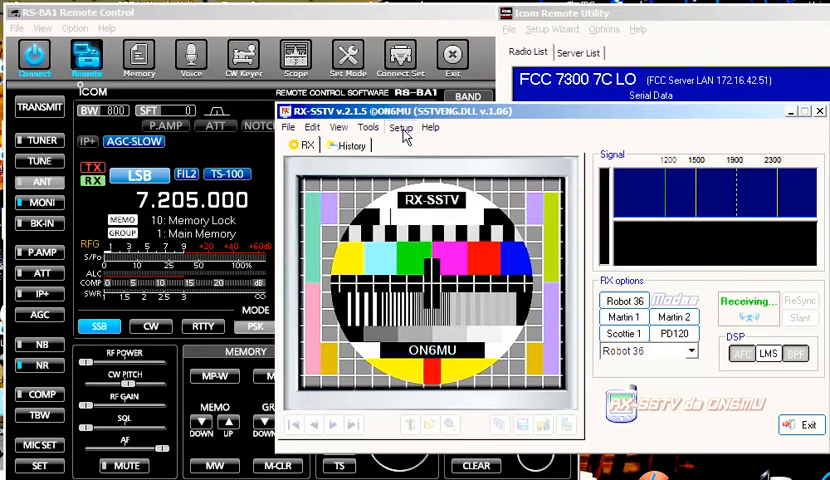
click(400, 127)
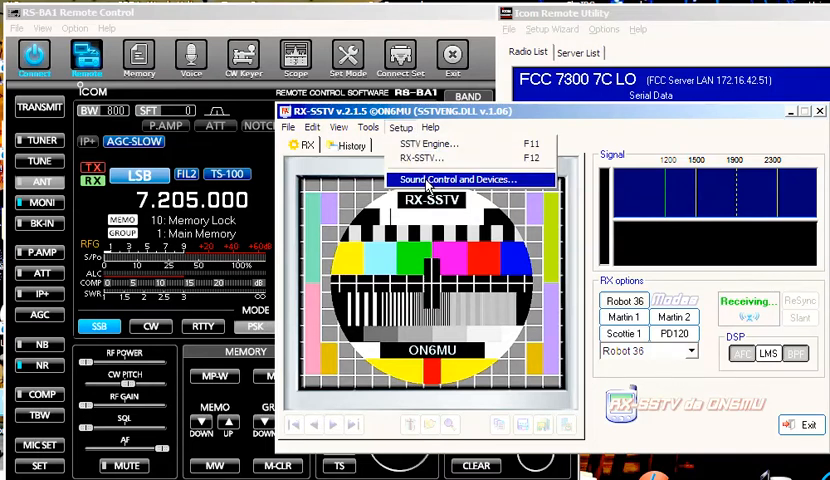
click(455, 178)
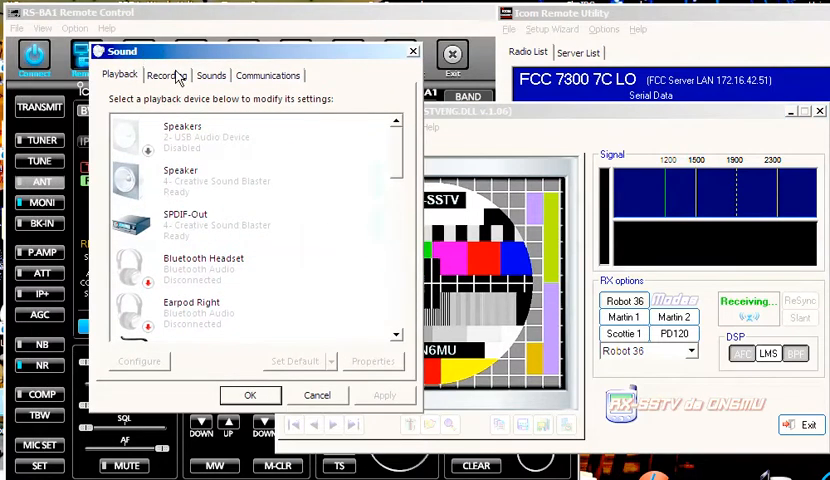
Make ICOM_VAUDIO-8, then ICOM_VAUDIO-9, the default recording device, and close Sound settings
click(167, 75)
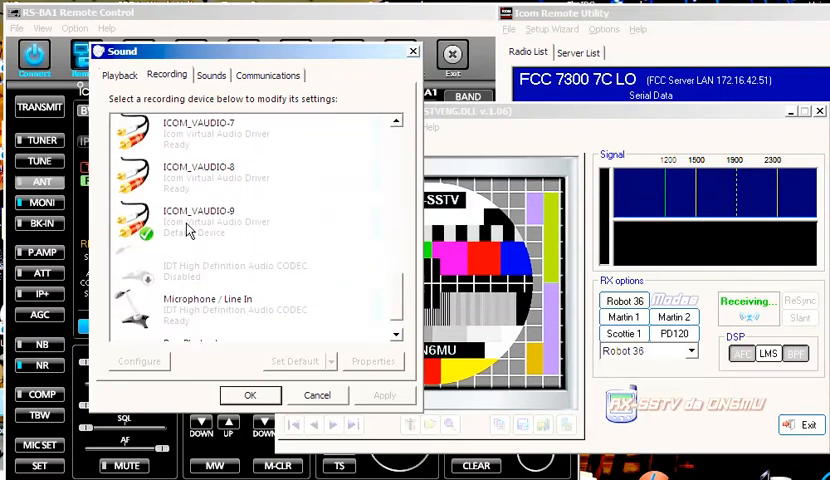
click(220, 177)
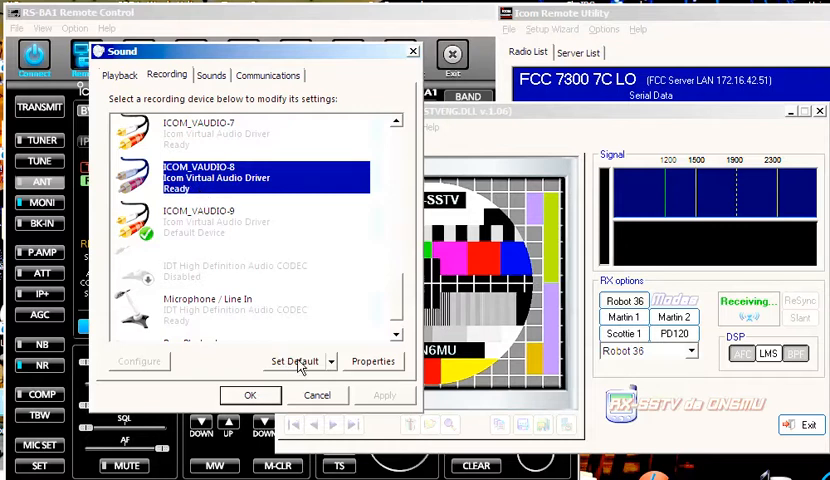
click(293, 361)
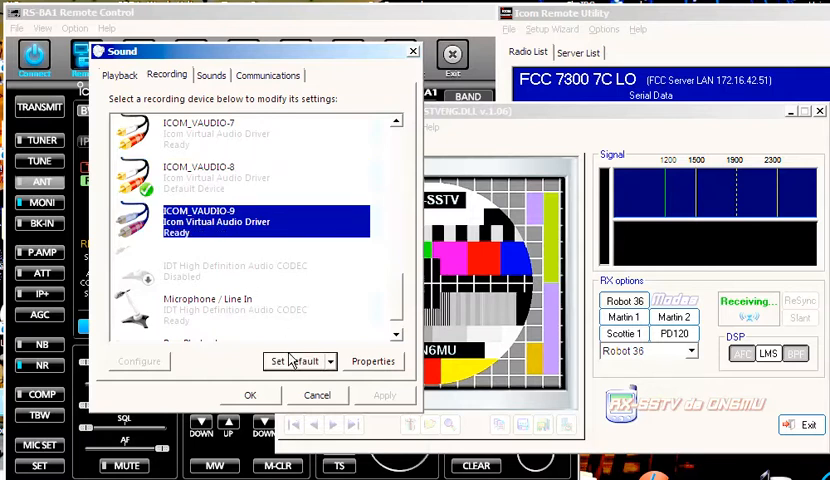
click(290, 361)
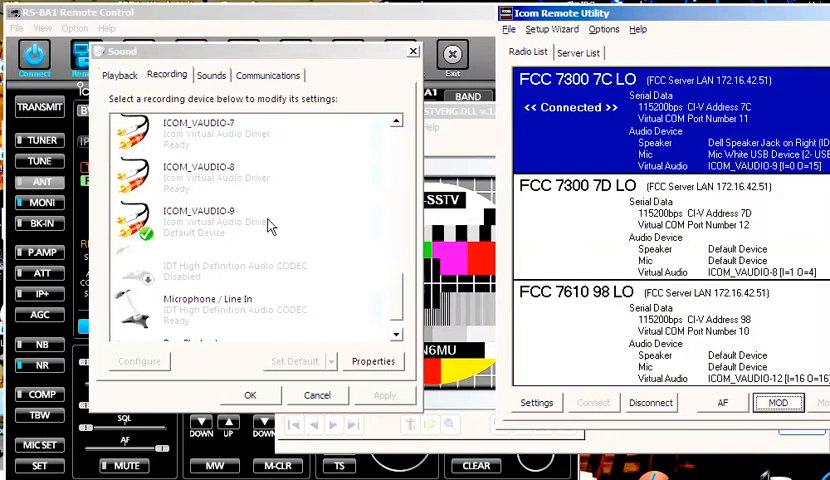
mouse_move(195, 230)
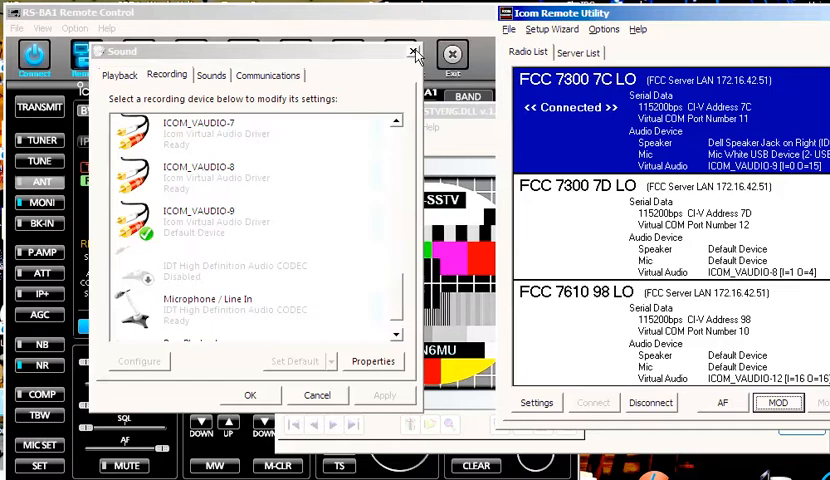
mouse_move(411, 51)
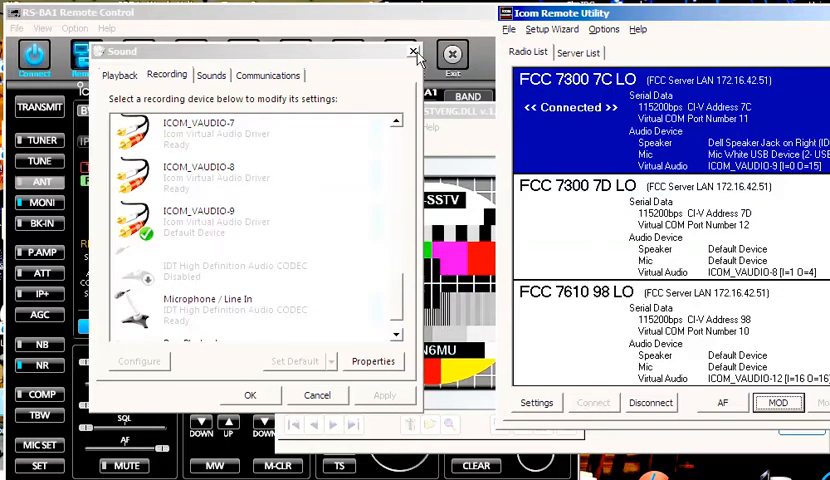
click(413, 51)
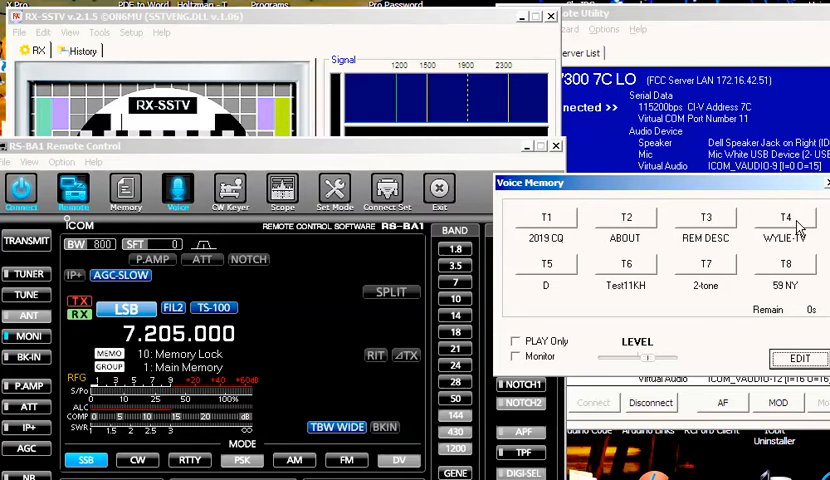
mouse_move(545, 224)
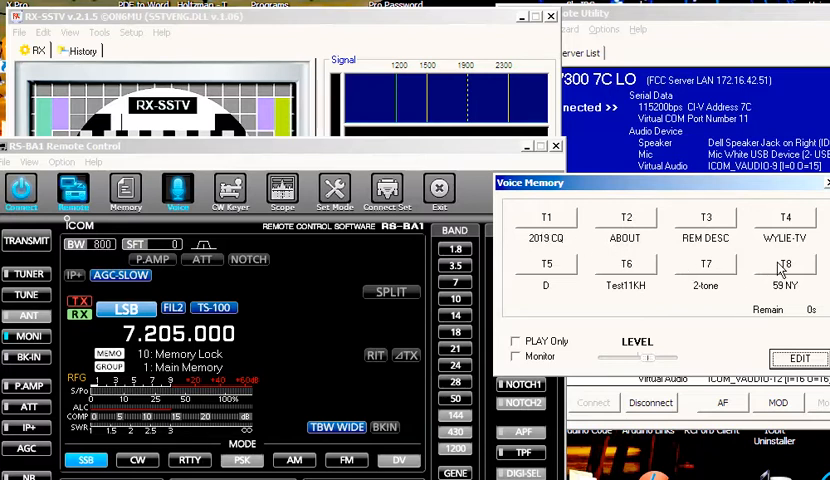
Select the 59 NY memory in RS-BA1's Voice memory panel
click(785, 264)
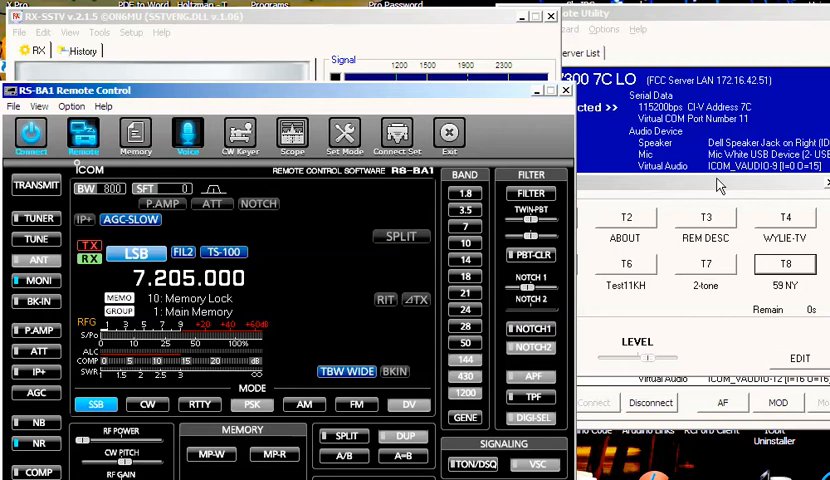
Play the T4 WYLIE-TV voice memory so RX-SSTV decodes the terrier picture
click(187, 135)
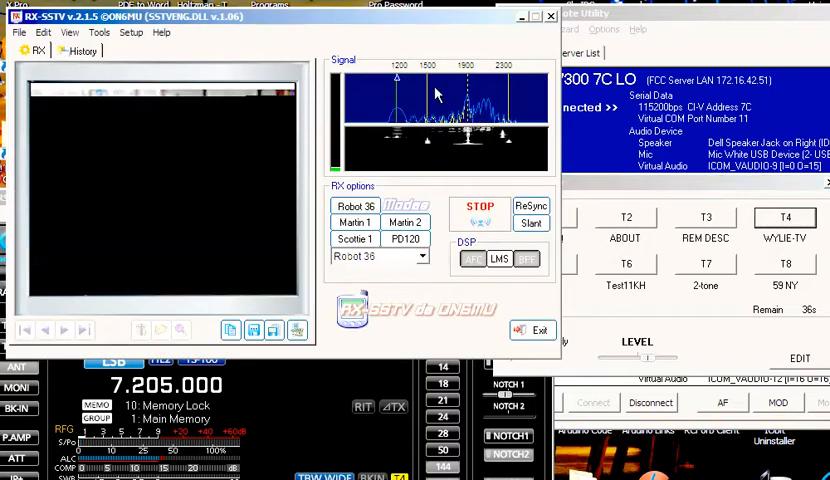
mouse_move(440, 95)
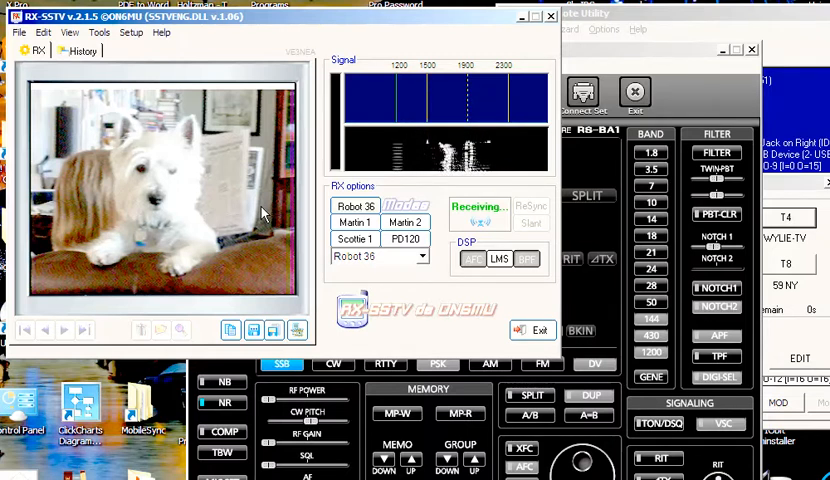
mouse_move(199, 124)
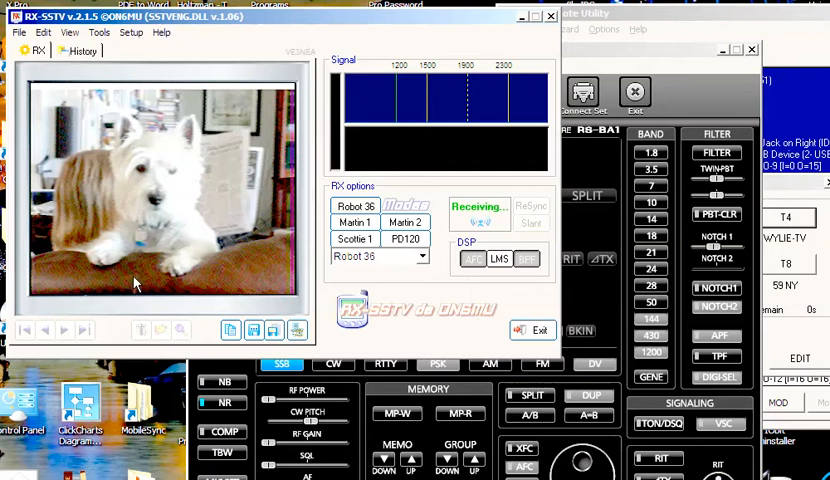
mouse_move(285, 305)
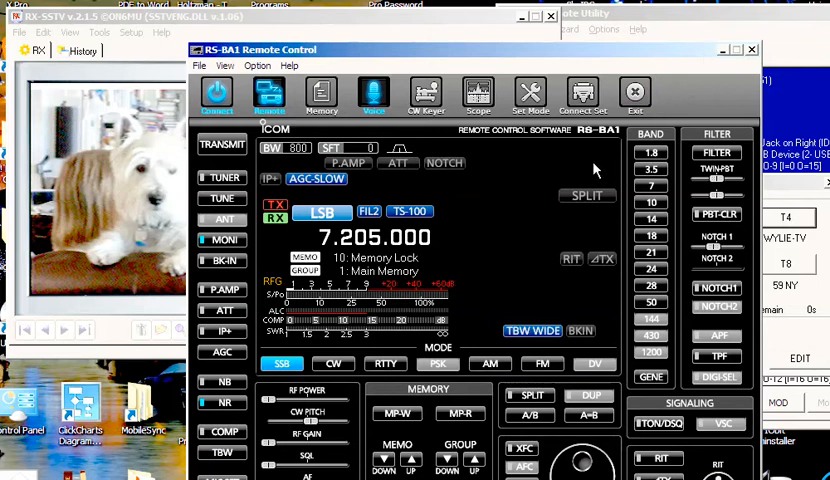
mouse_move(714, 50)
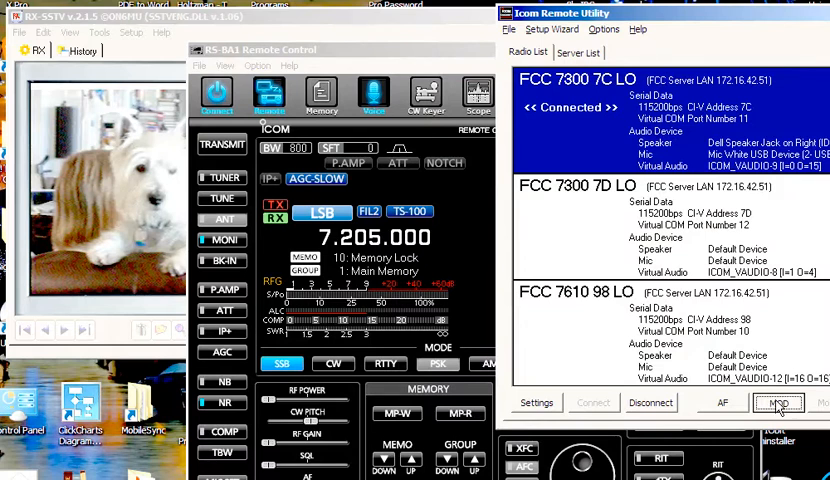
Switch the MOD Select transmit audio source to File and start browsing for audio
click(780, 402)
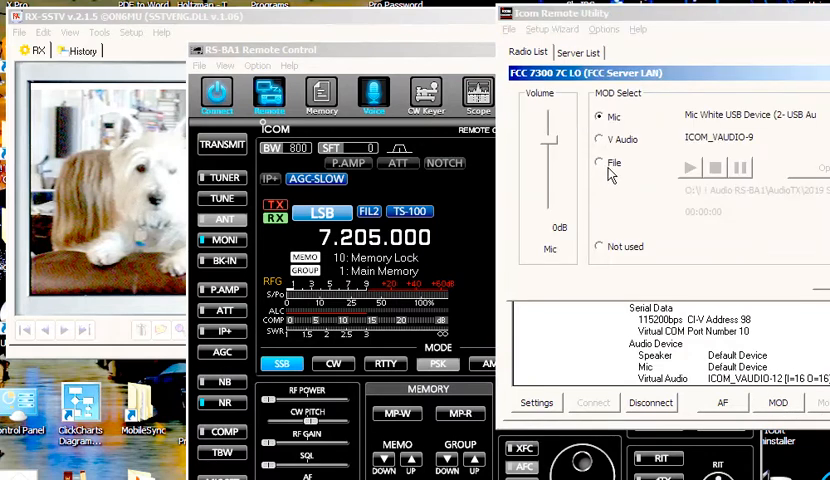
click(599, 162)
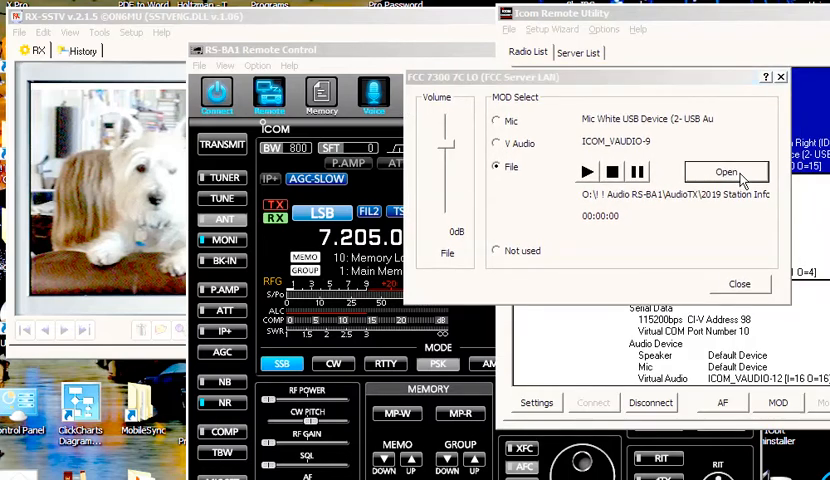
click(726, 171)
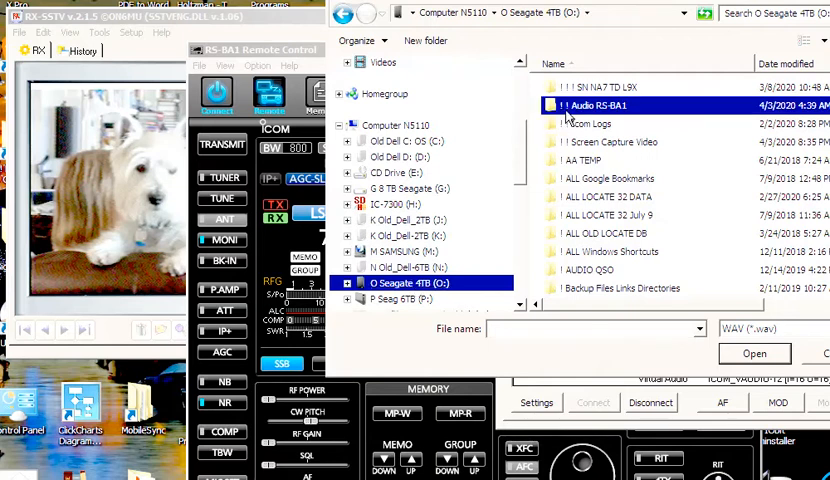
Navigate to the !! SSTV Audio folder and pick the Space Comms WAV file
double_click(594, 105)
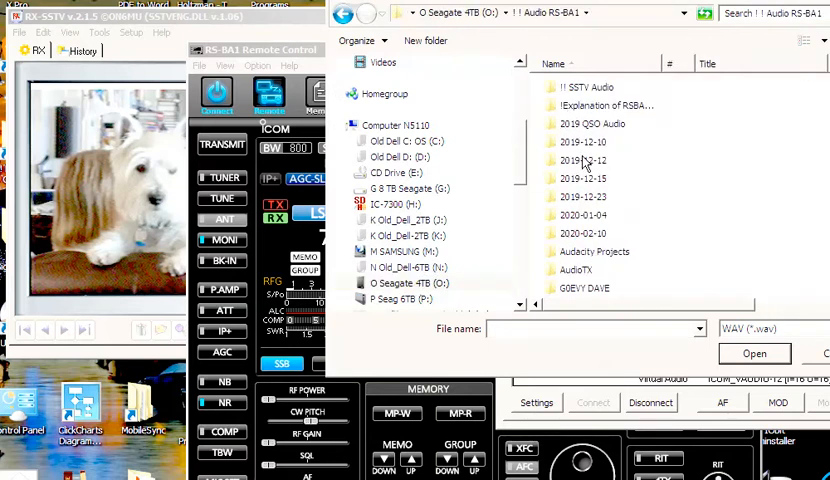
scroll(down, 3)
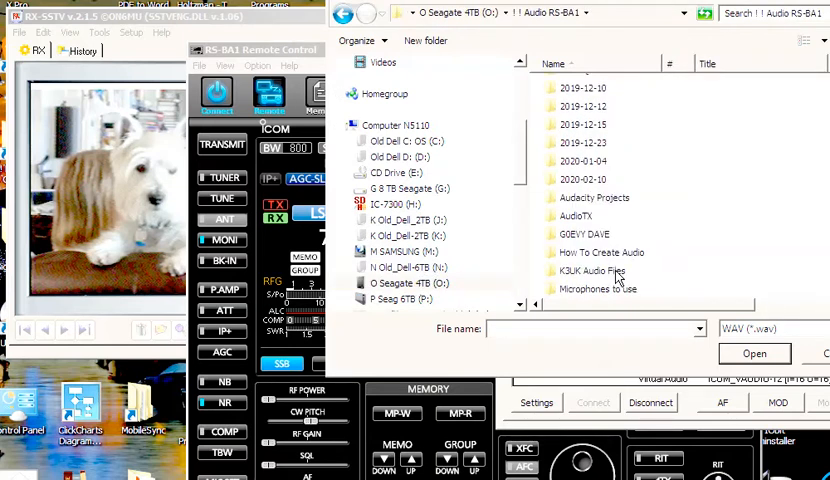
scroll(down, 3)
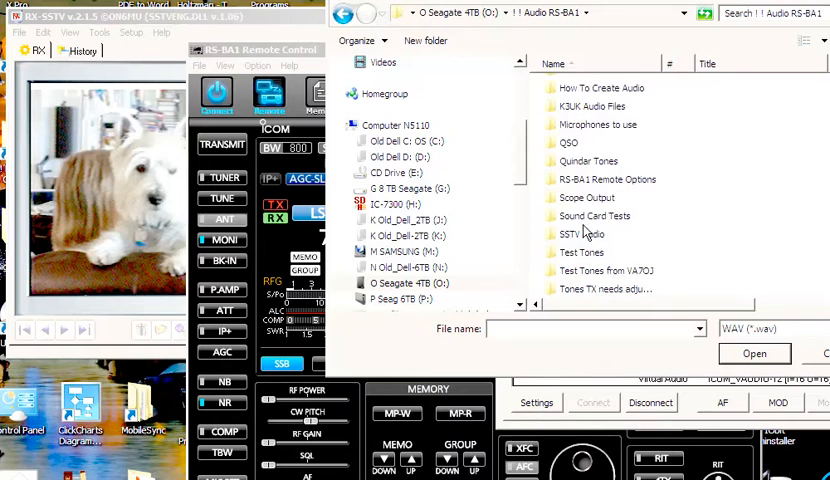
double_click(579, 234)
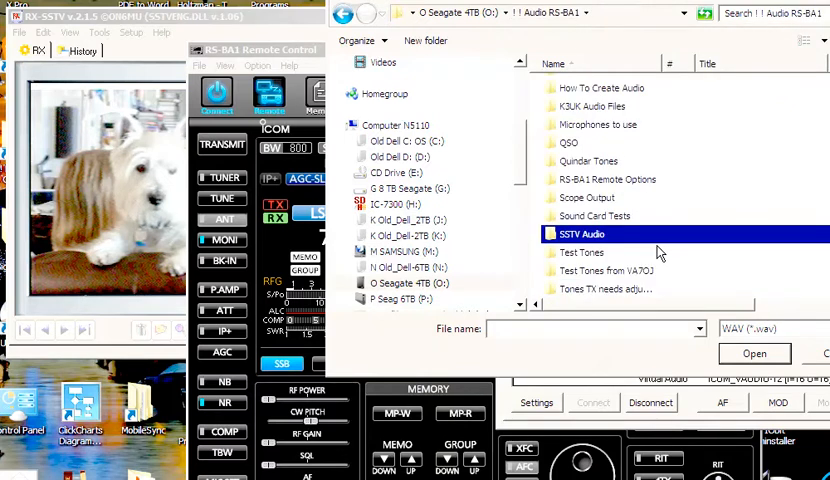
scroll(down, 3)
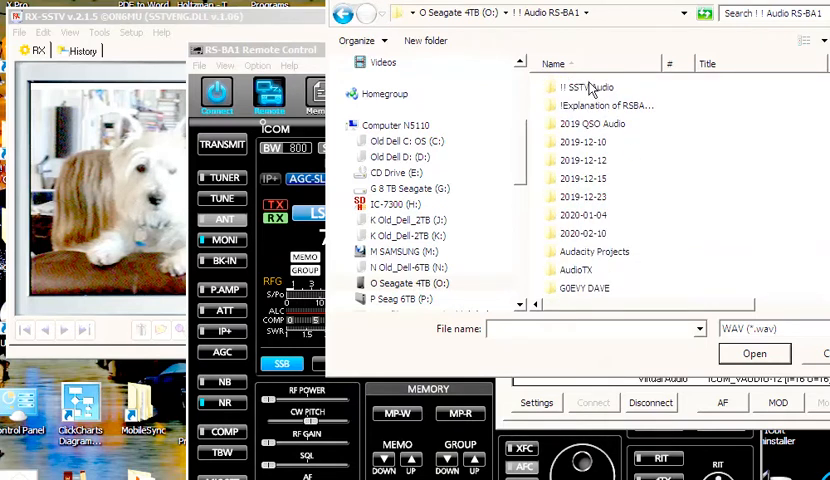
double_click(578, 87)
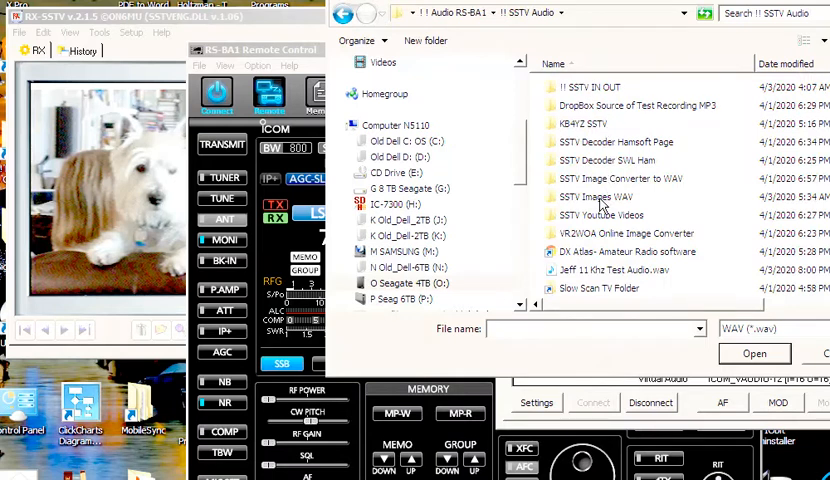
double_click(598, 196)
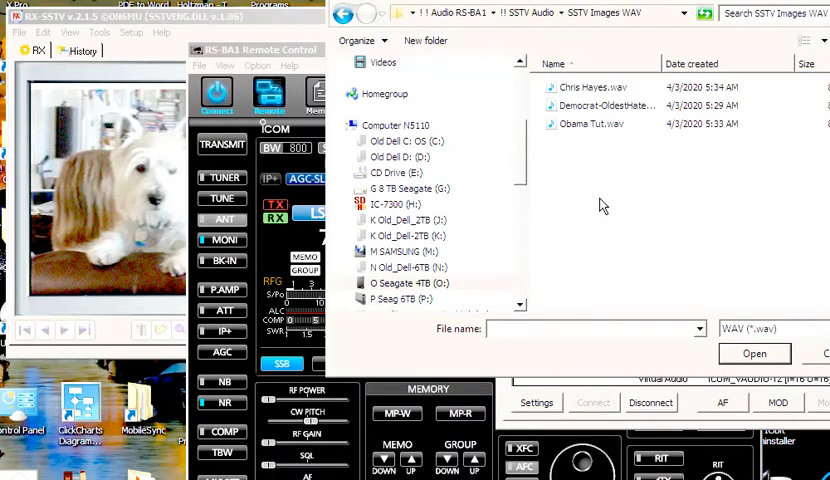
click(347, 13)
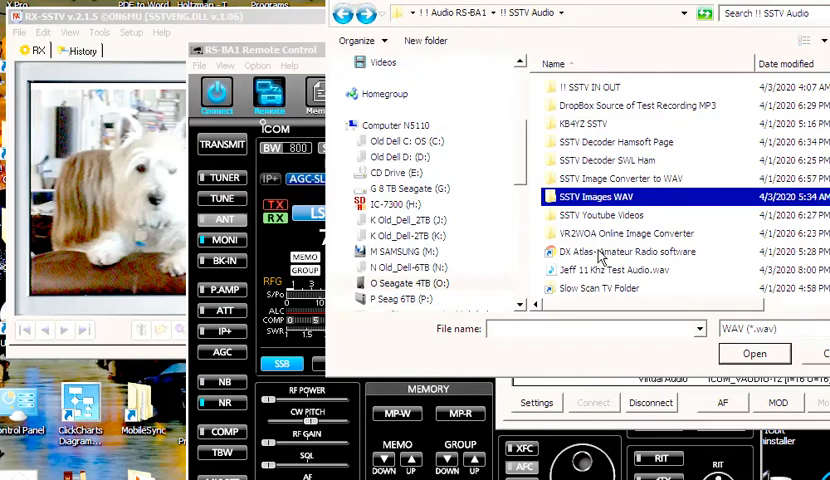
scroll(down, 3)
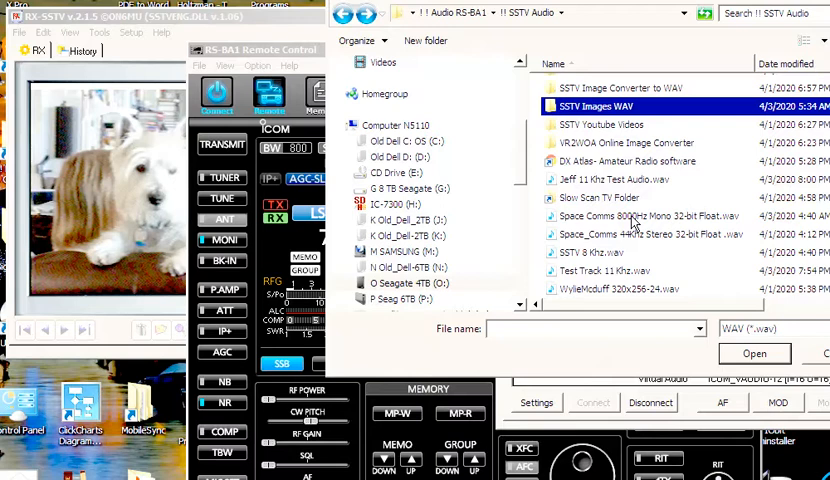
click(645, 215)
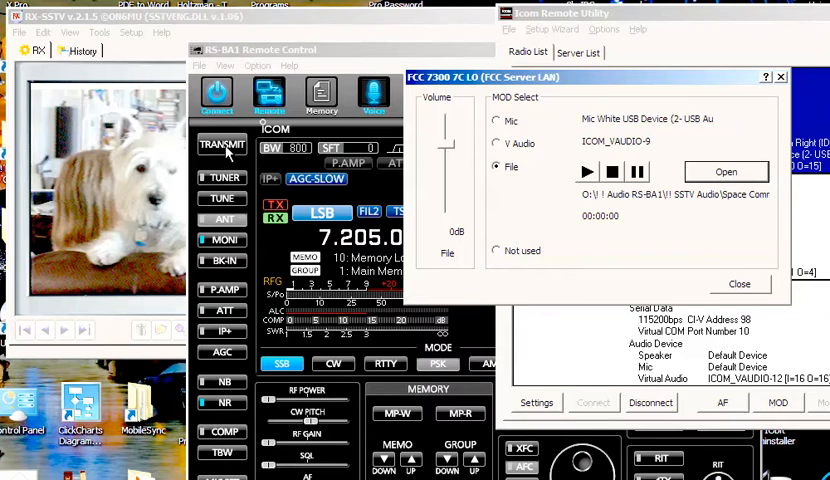
Reopen MOD Select and start playing the loaded Space Comms audio file
click(739, 283)
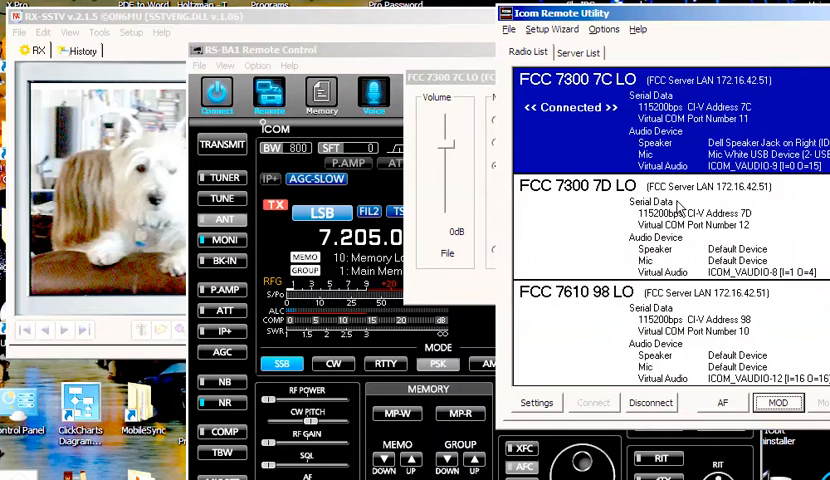
click(787, 404)
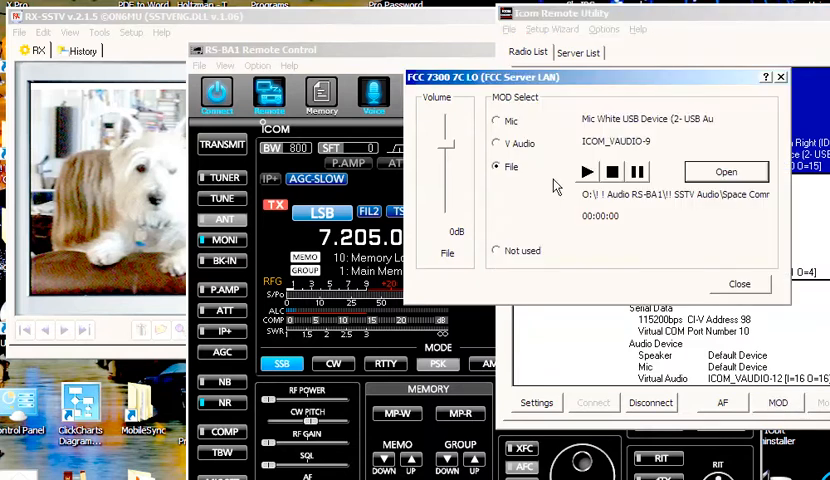
click(587, 171)
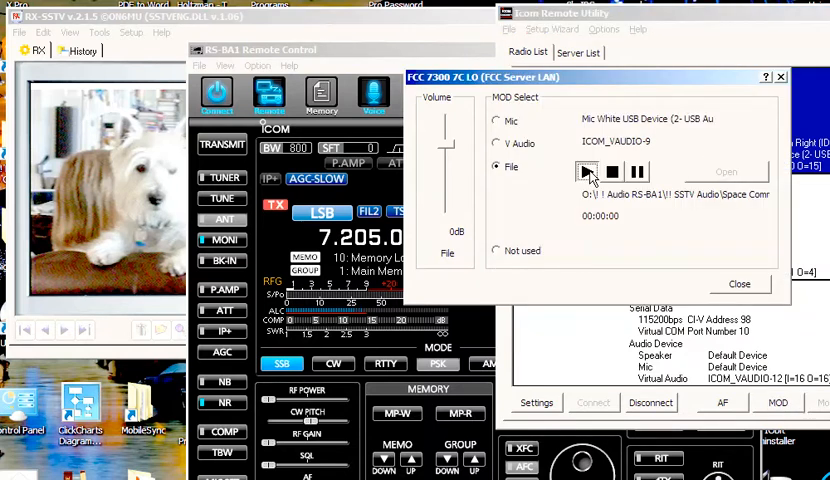
click(587, 171)
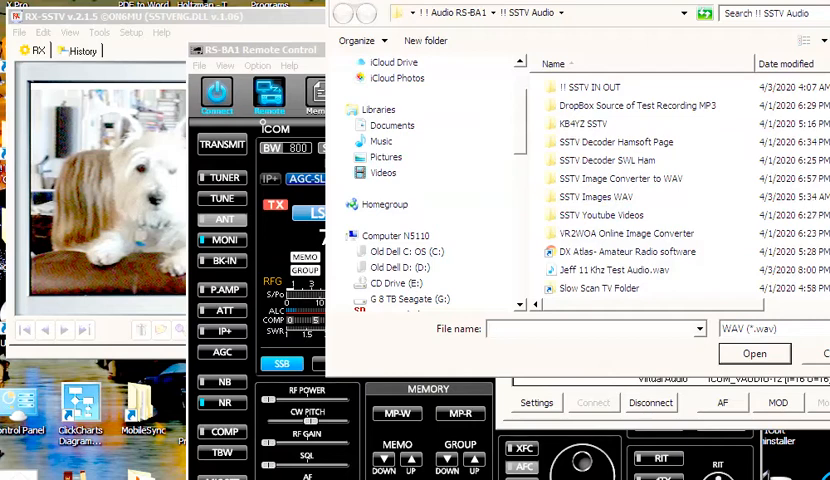
Locate SSTV 8 Khz.wav and start playing it in MOD Select
scroll(down, 3)
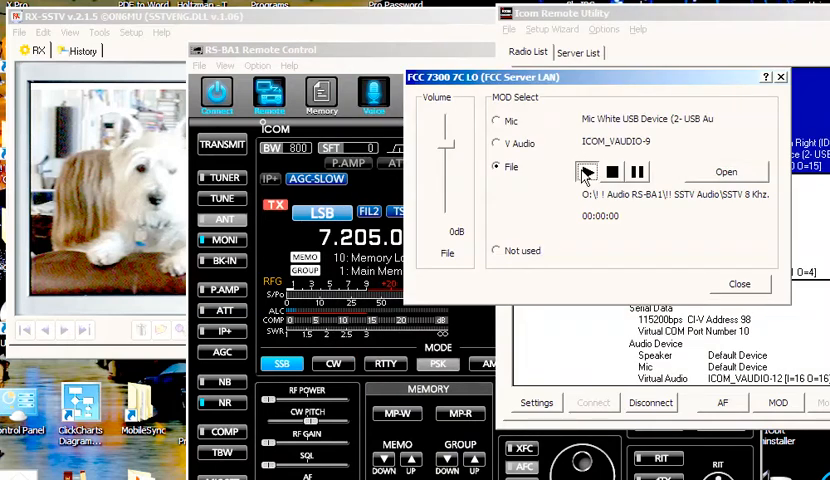
click(587, 171)
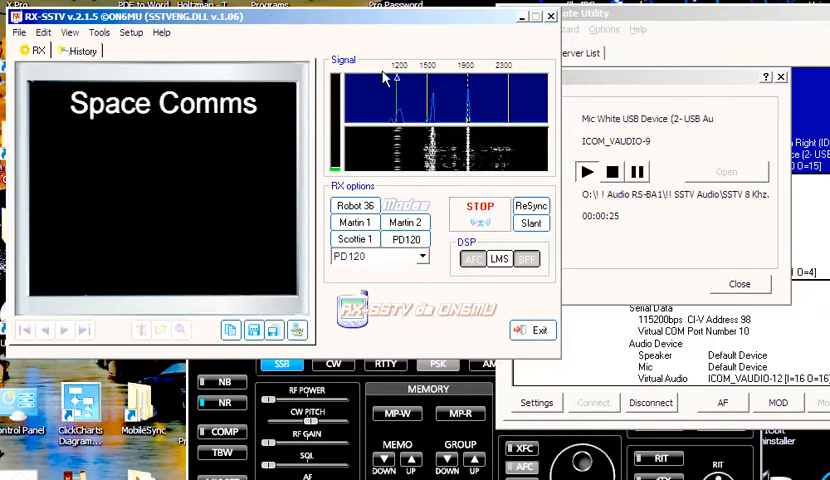
mouse_move(410, 120)
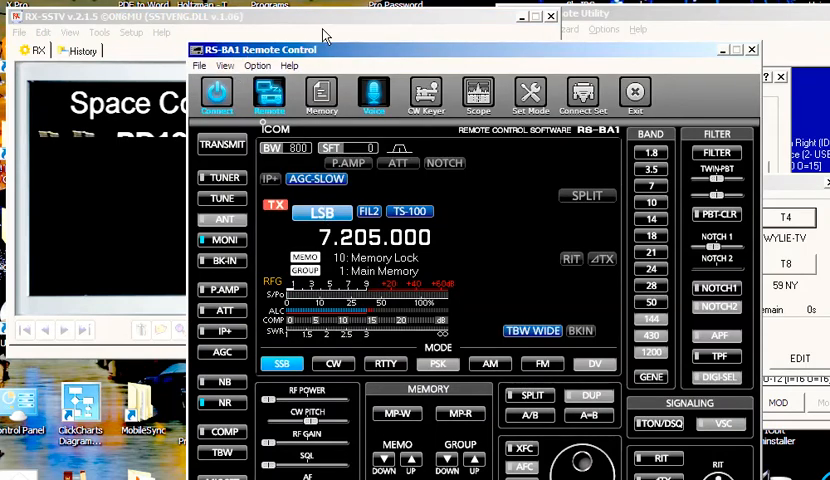
mouse_move(352, 28)
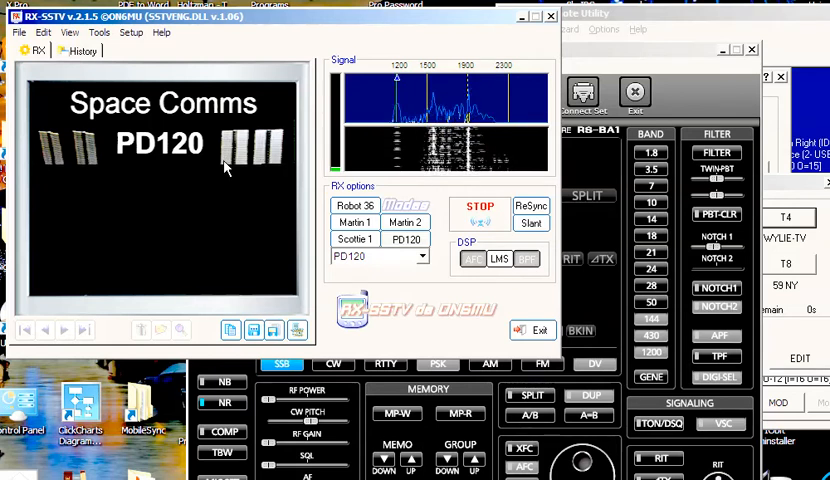
mouse_move(606, 58)
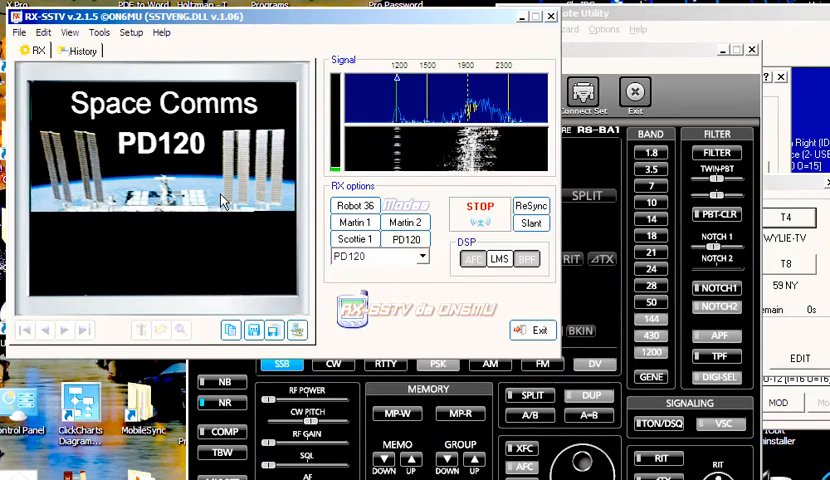
mouse_move(185, 240)
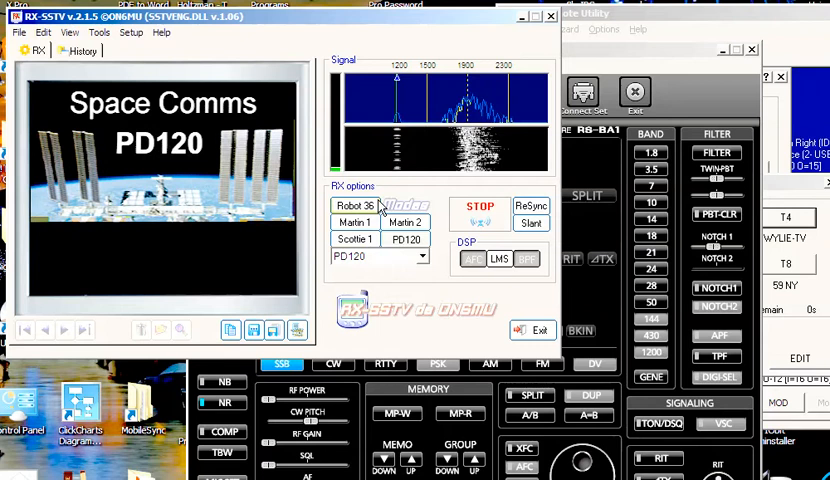
mouse_move(372, 207)
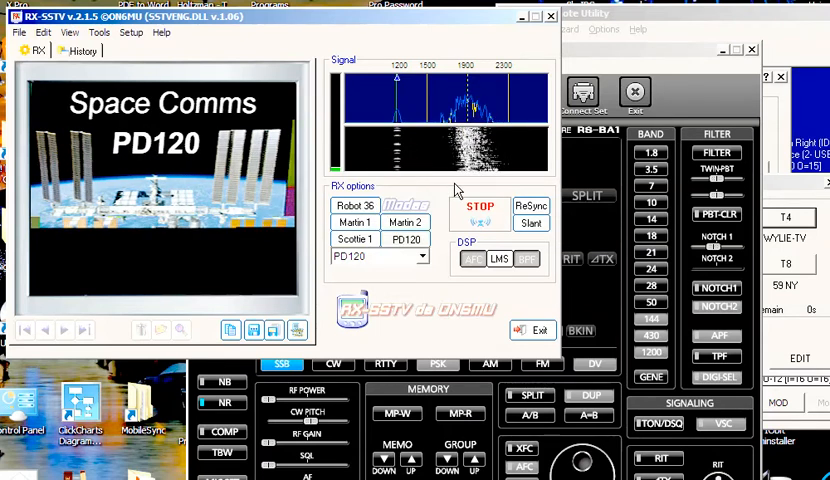
mouse_move(300, 257)
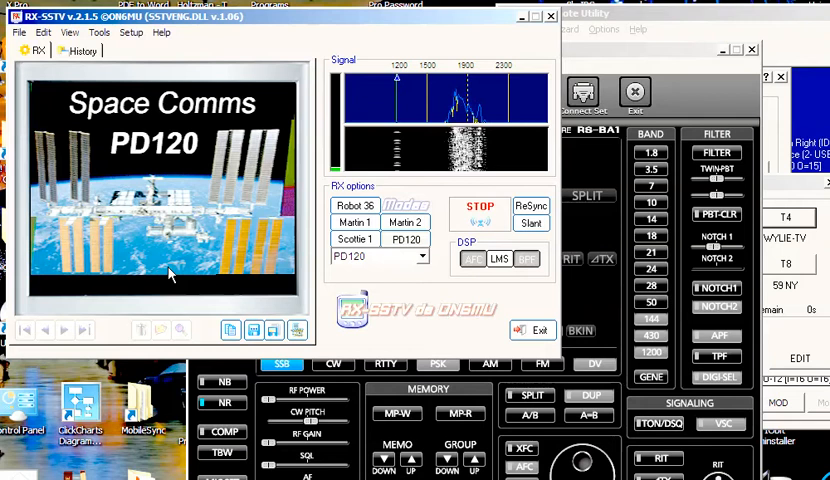
mouse_move(568, 240)
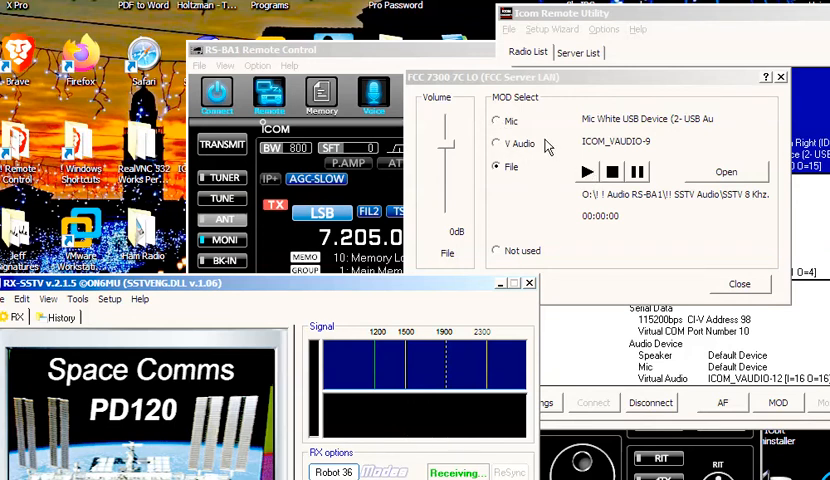
Stop audio file playback, return transmit source to Mic, and bring the radio panel forward
click(497, 121)
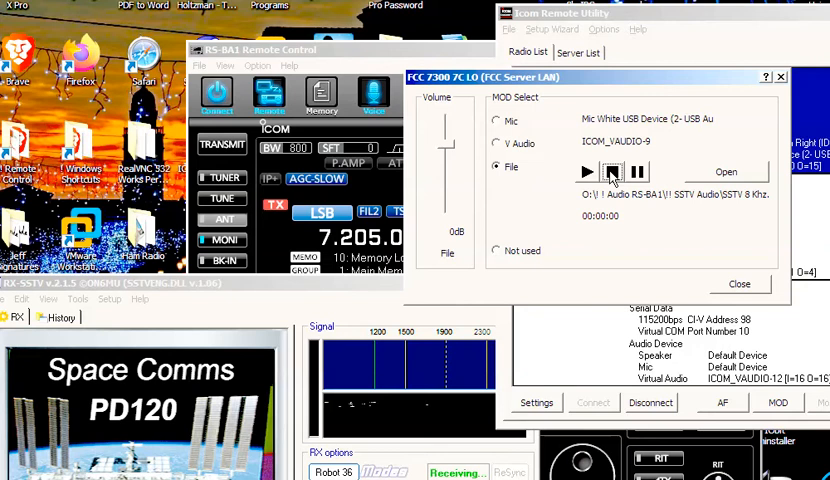
click(497, 120)
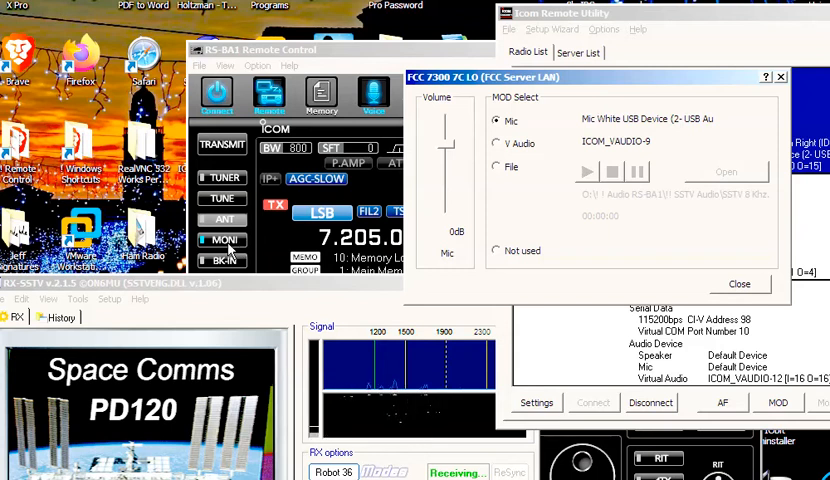
click(738, 284)
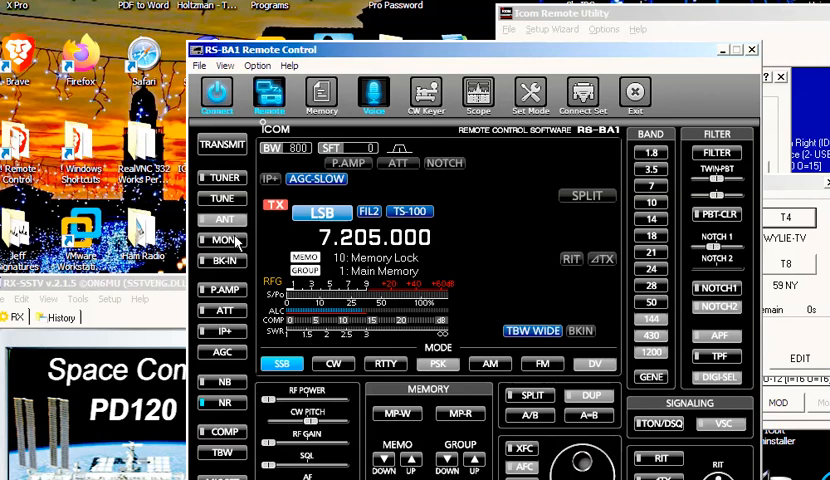
mouse_move(177, 285)
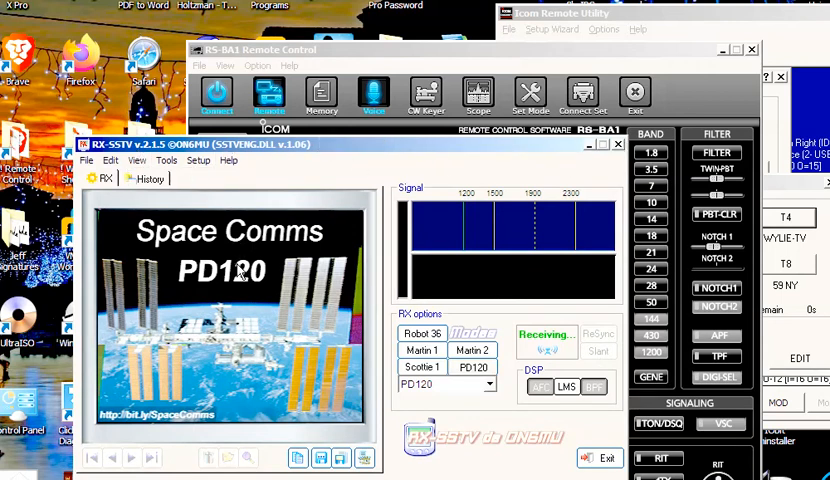
mouse_move(325, 162)
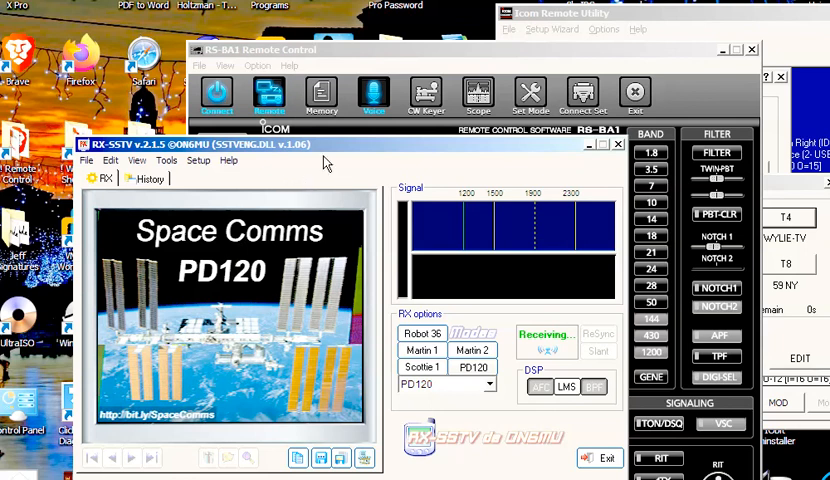